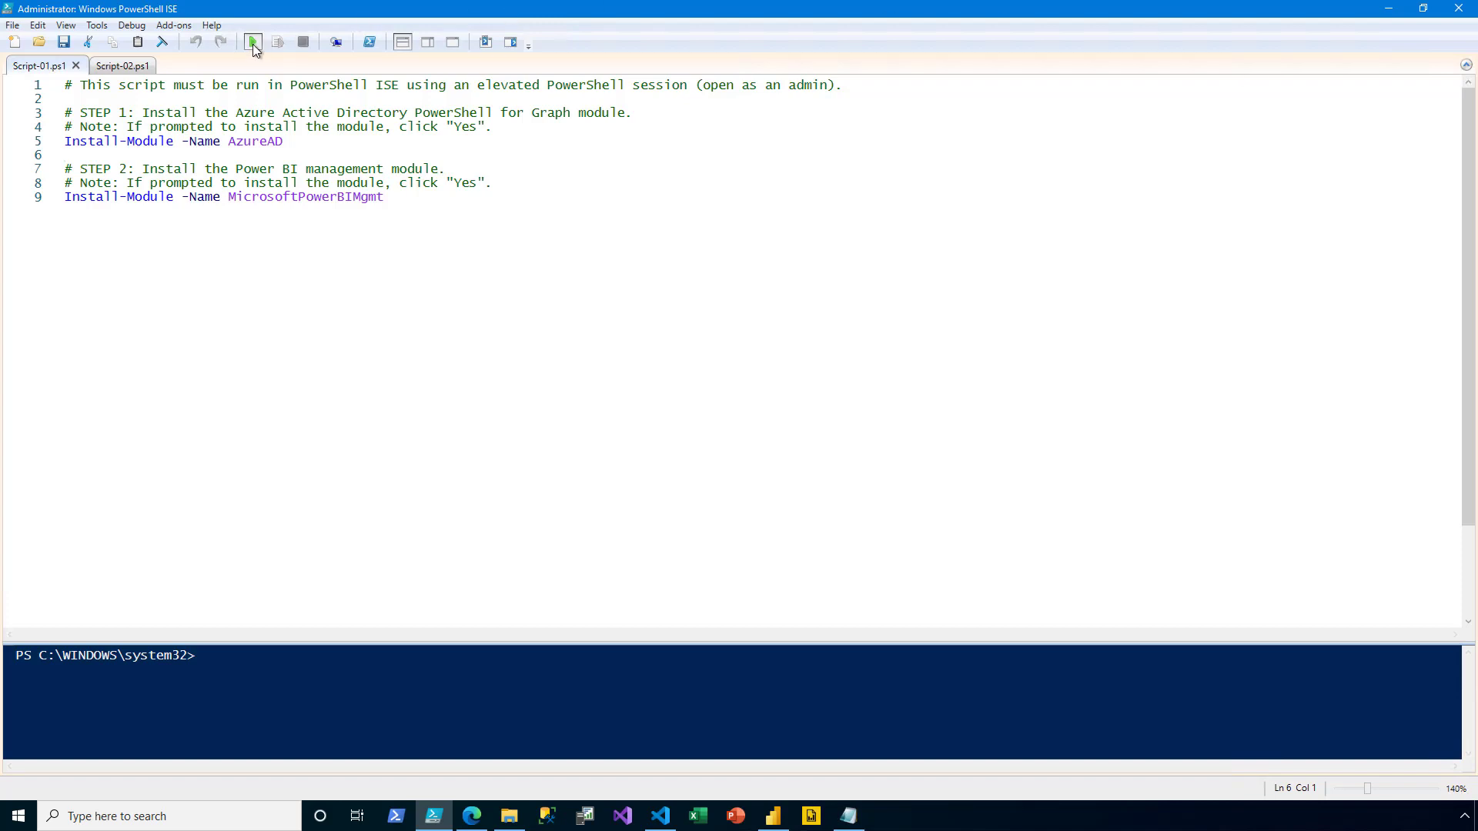
Run Script-01.ps1 to confirm the AzureAD and MicrosoftPowerBIMgmt modules are installed.
left_click(251, 41)
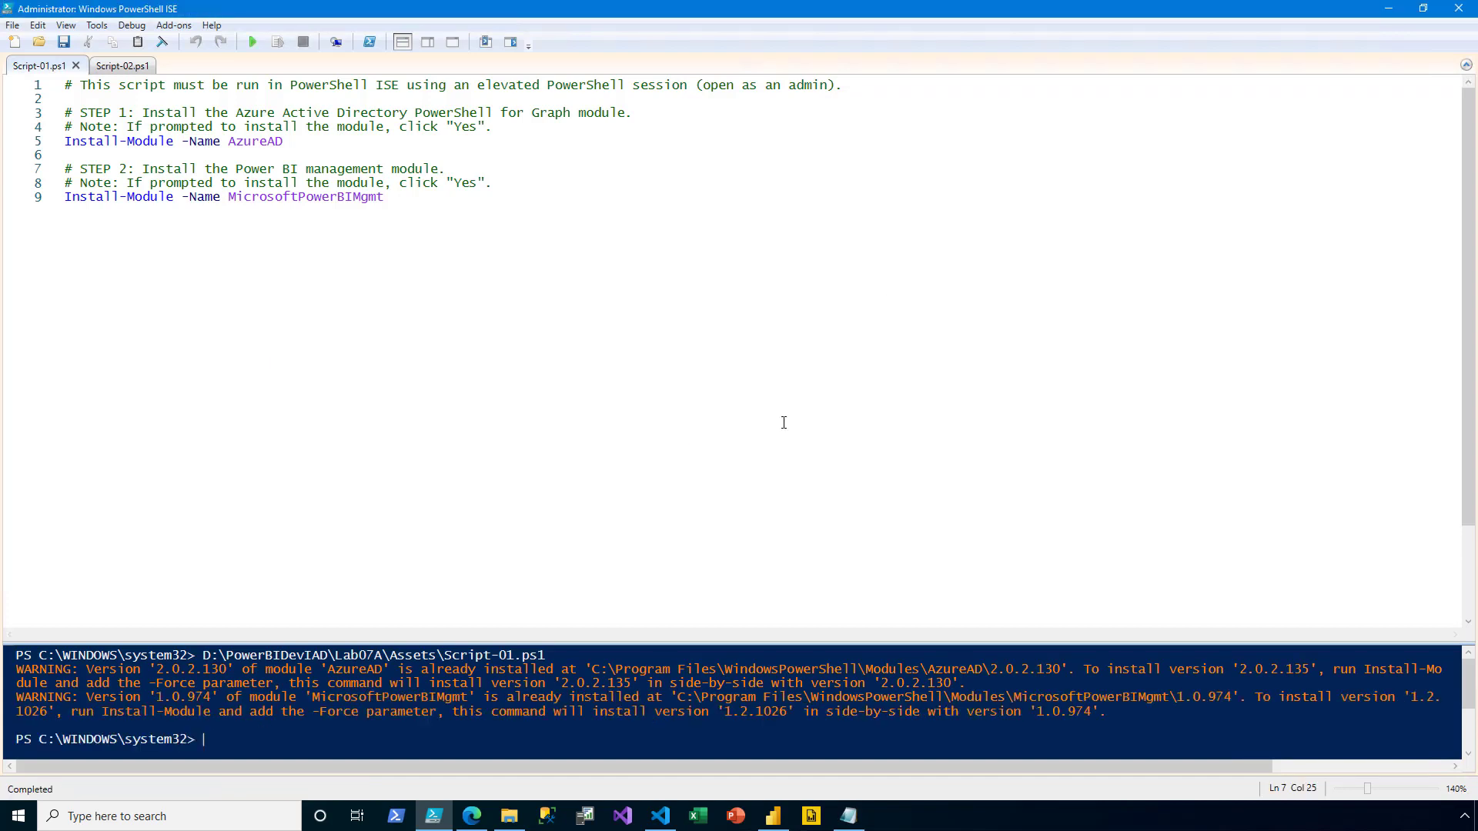
mouse_move(1052, 504)
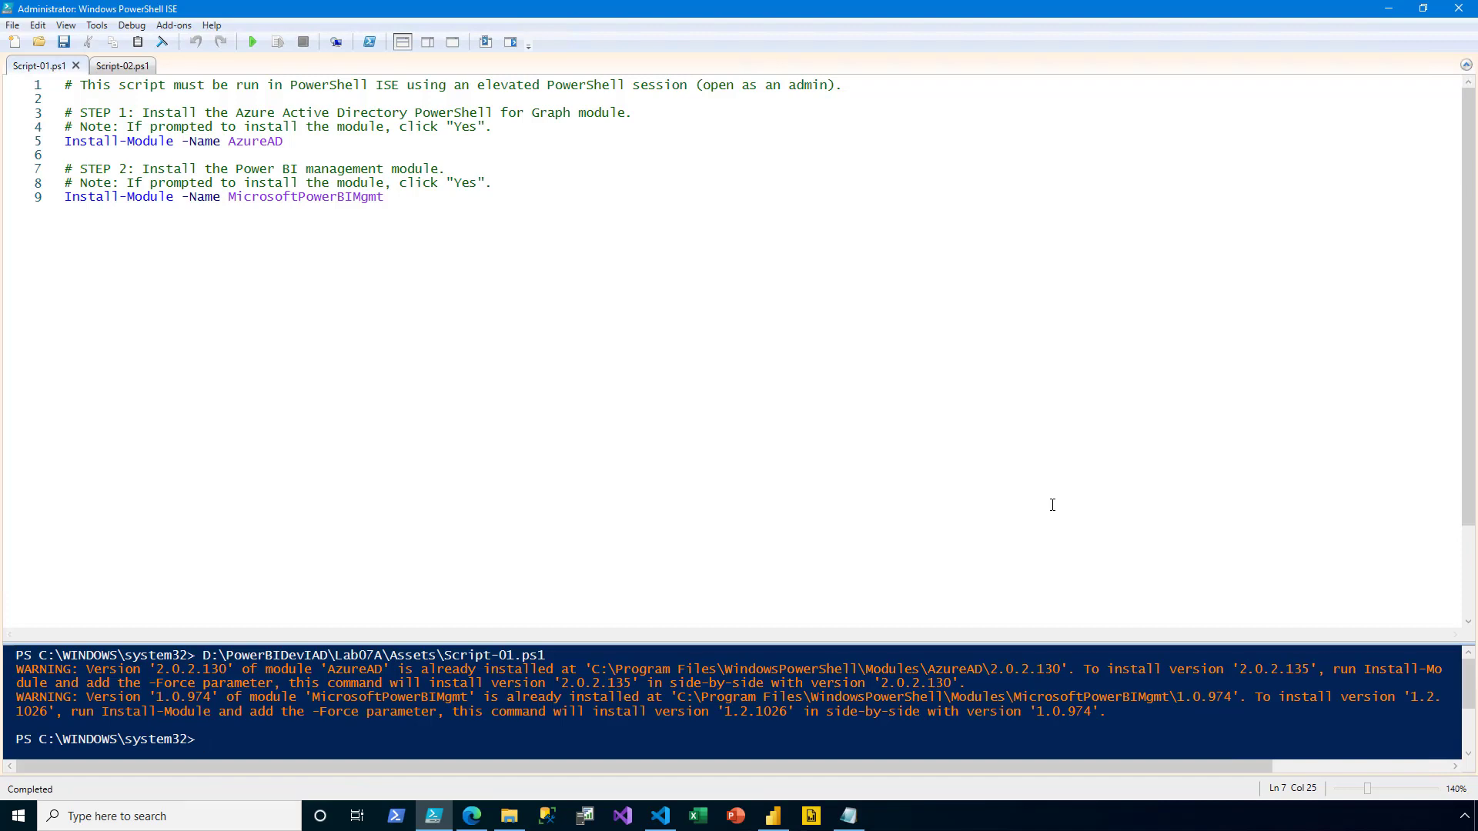
Switch to Script-02.ps1 to view its Azure AD setup section.
left_click(117, 64)
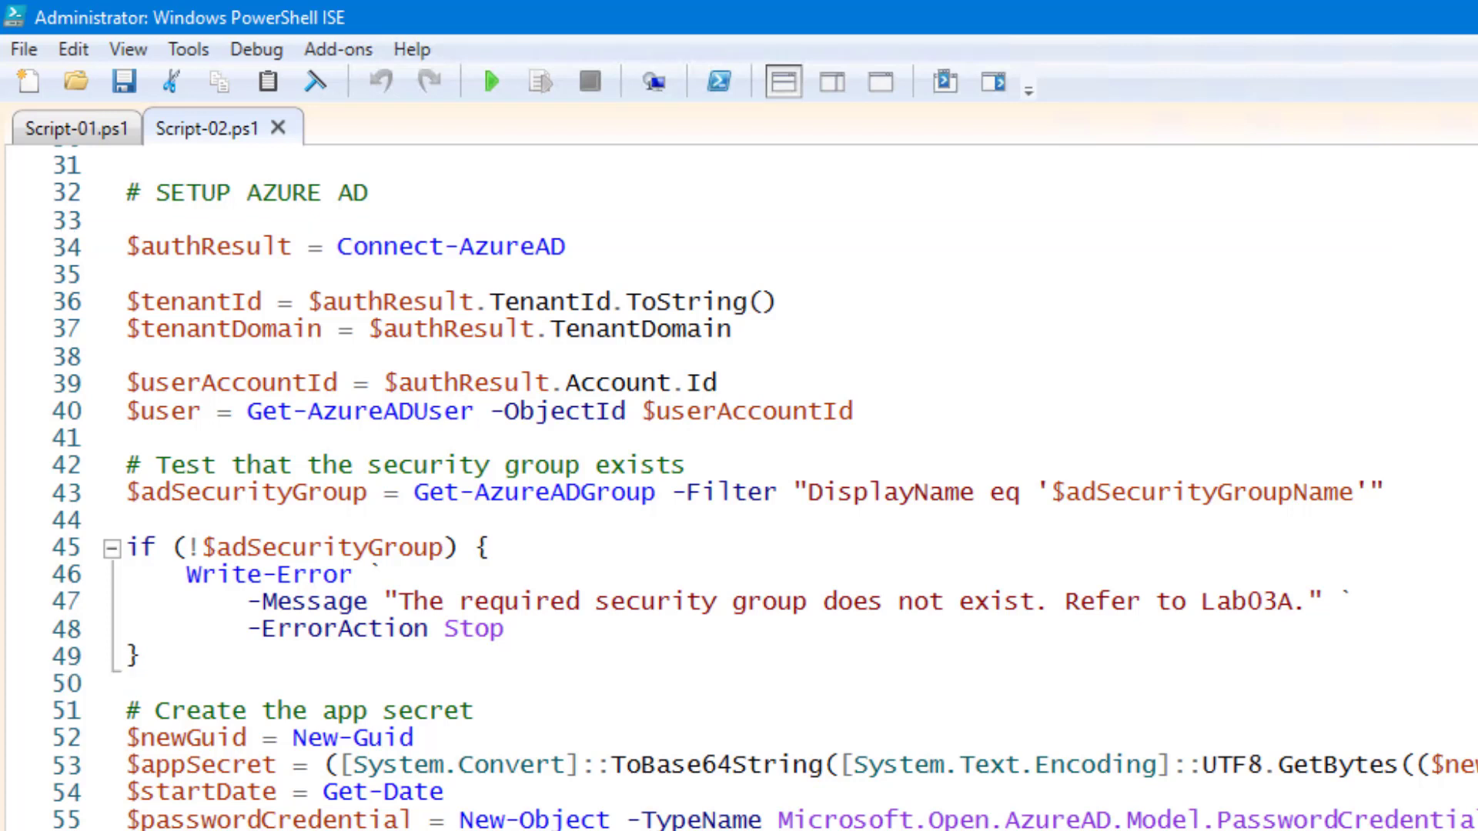
scroll("down", 3)
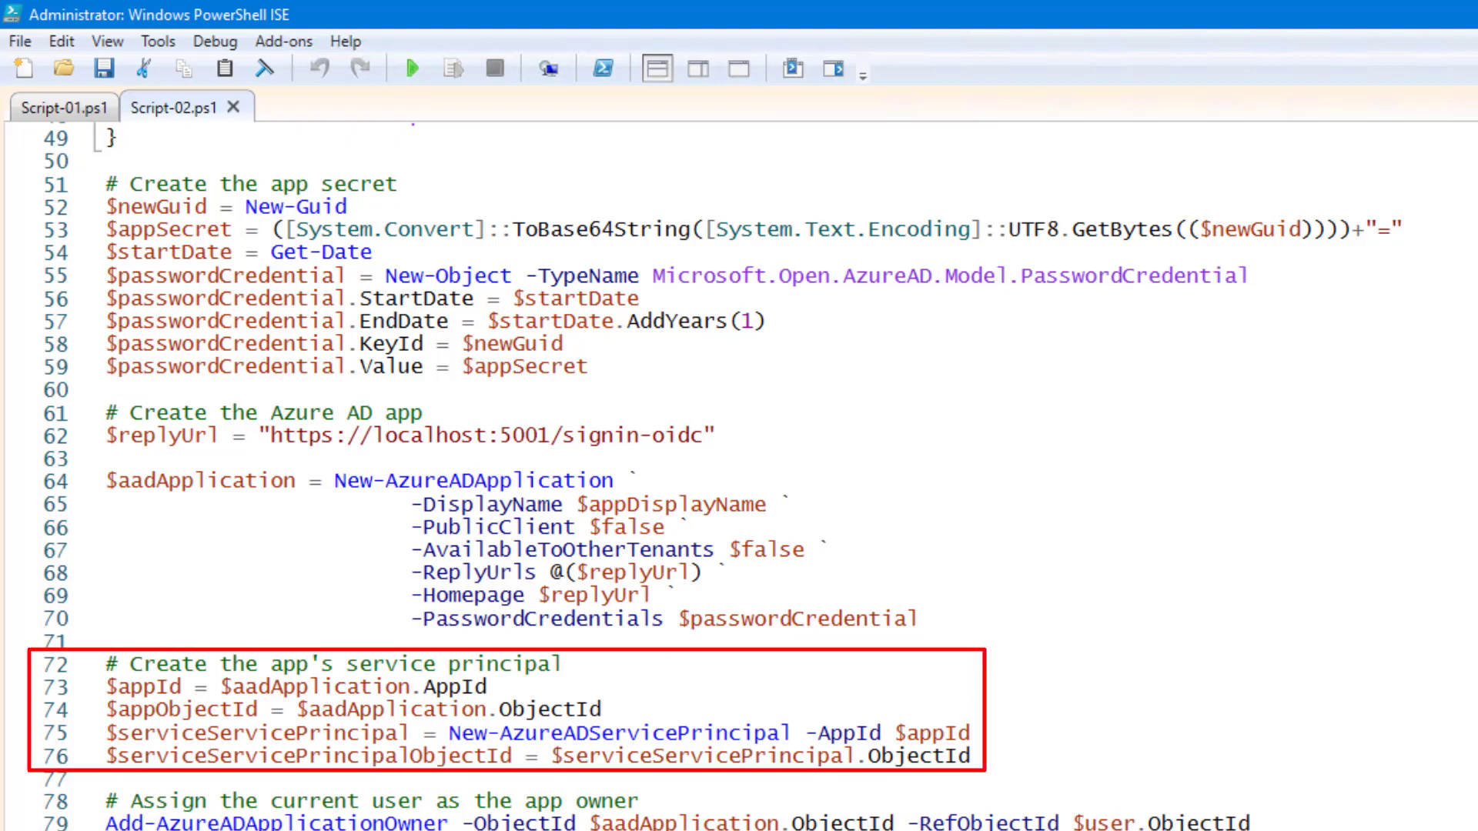
scroll("down", 3)
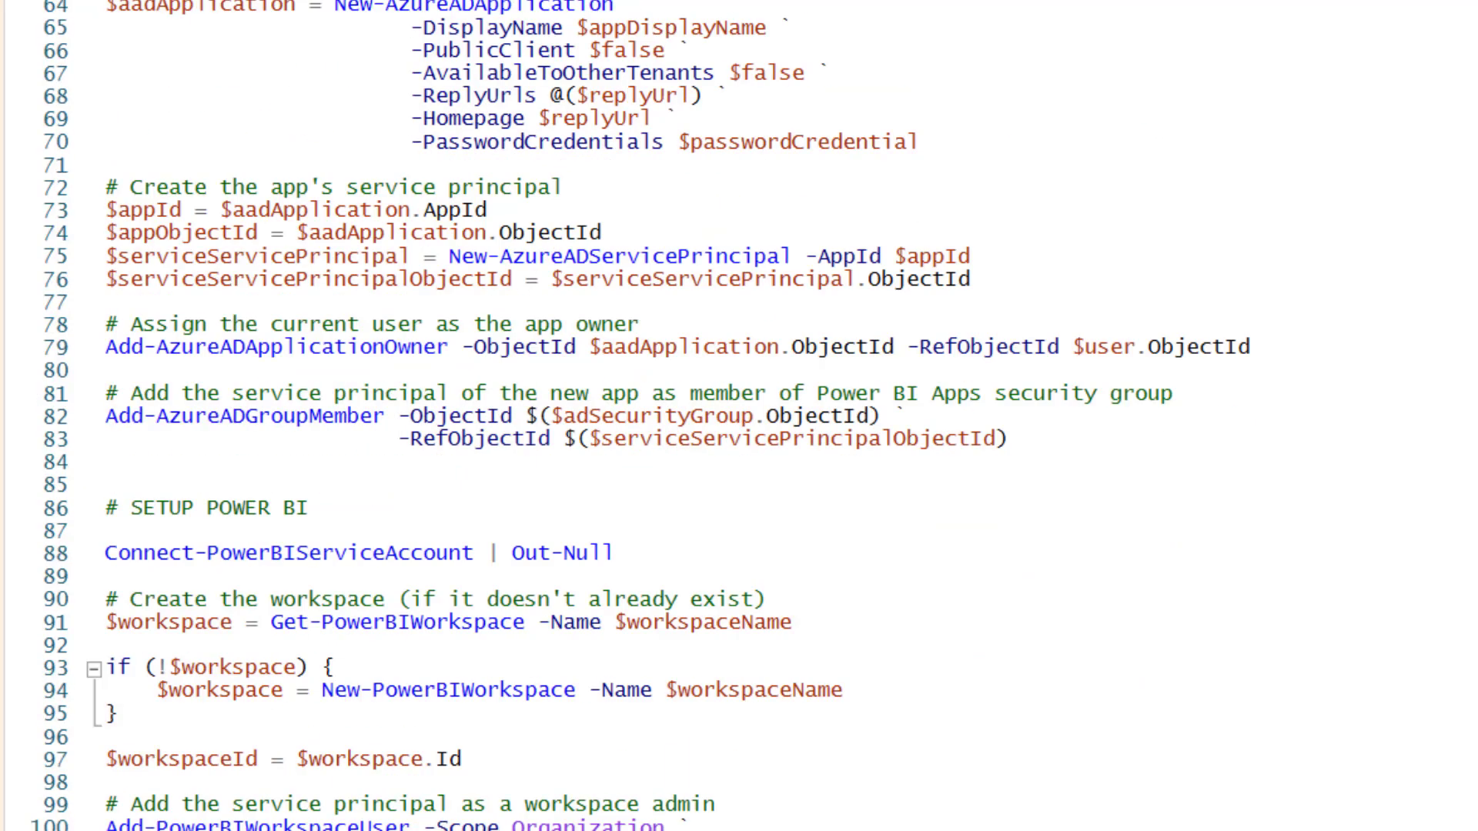
scroll("down", 3)
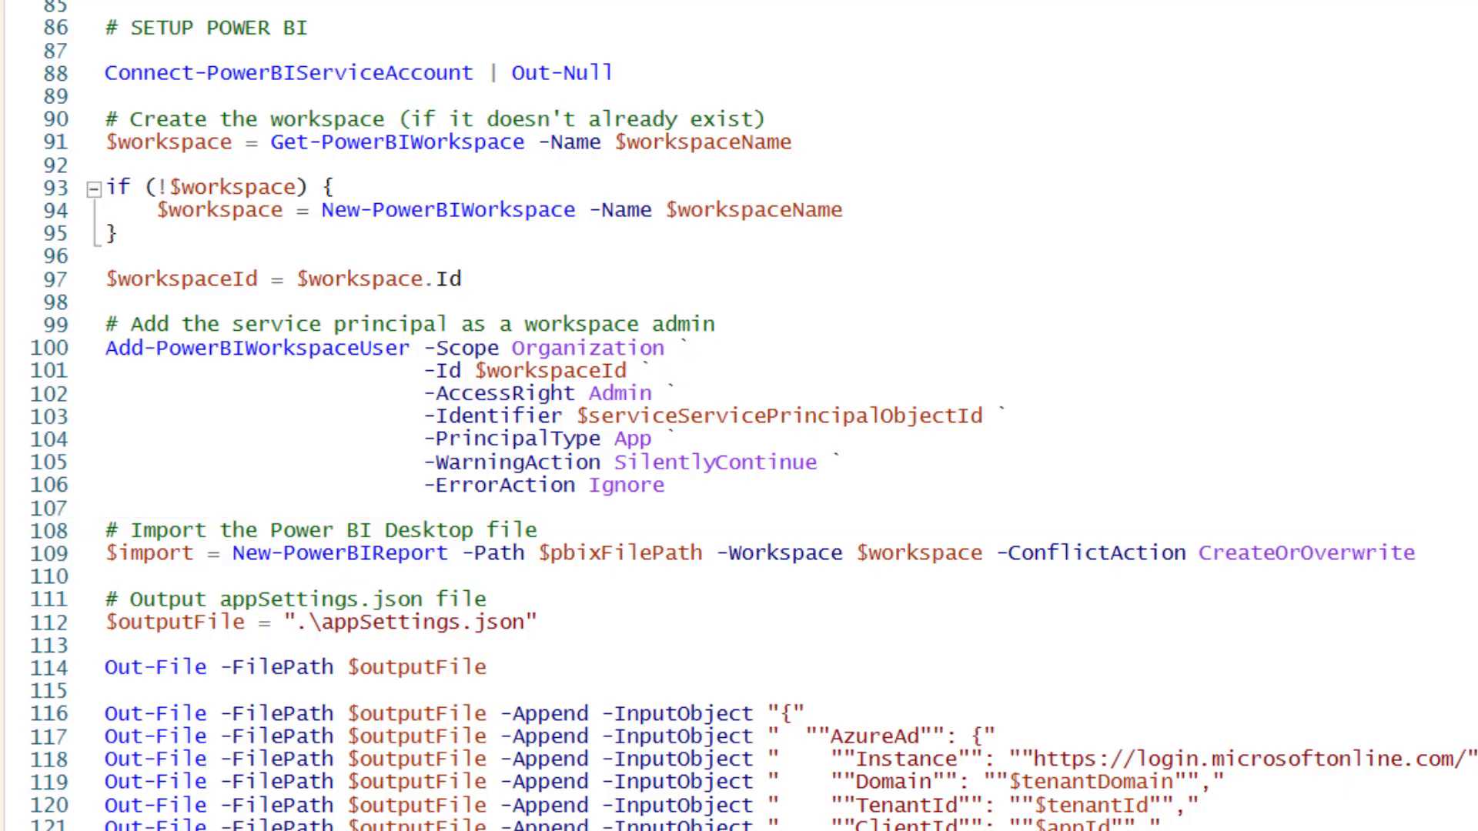
scroll("down", 3)
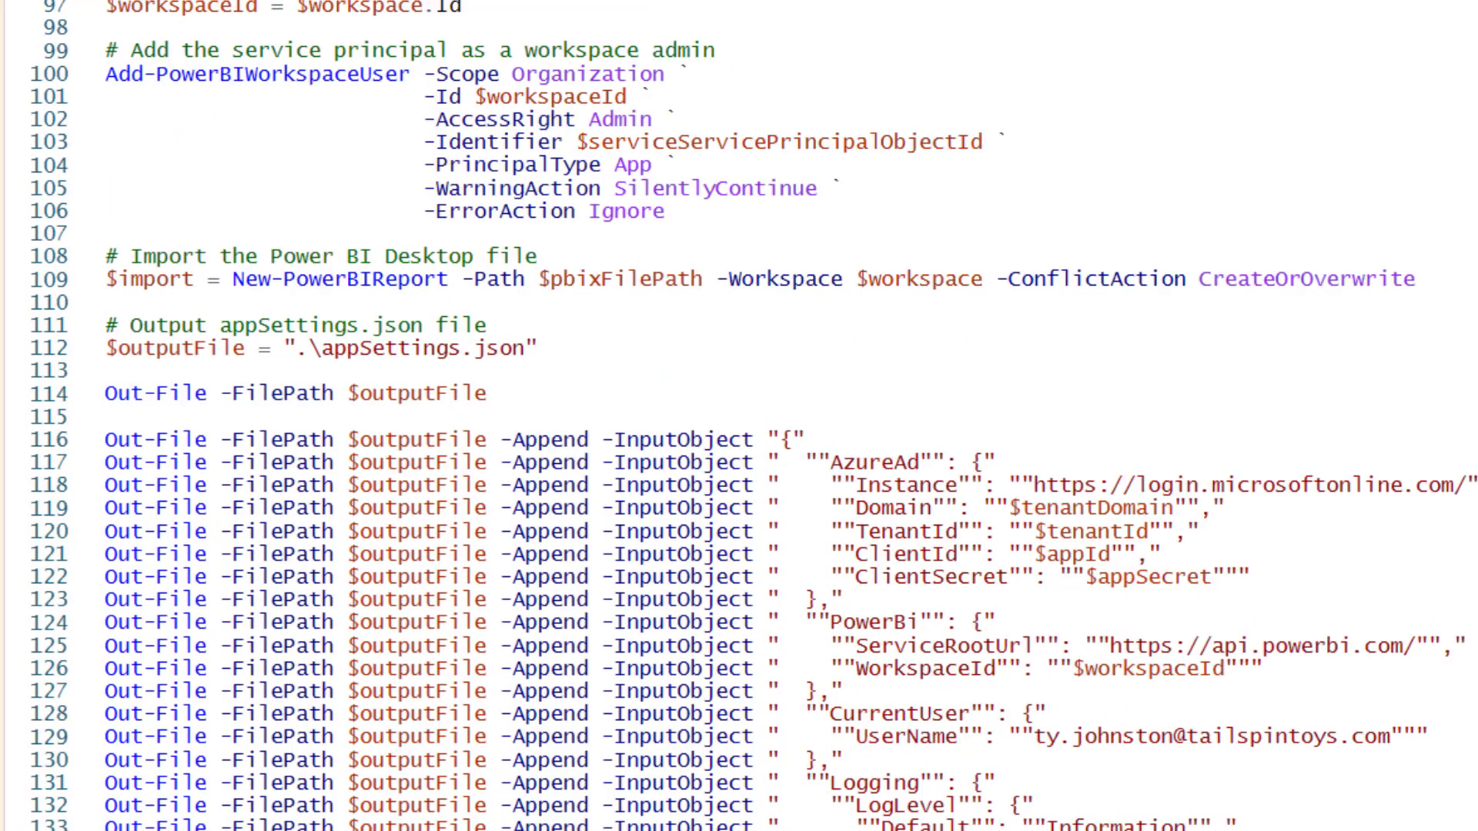
scroll("down", 3)
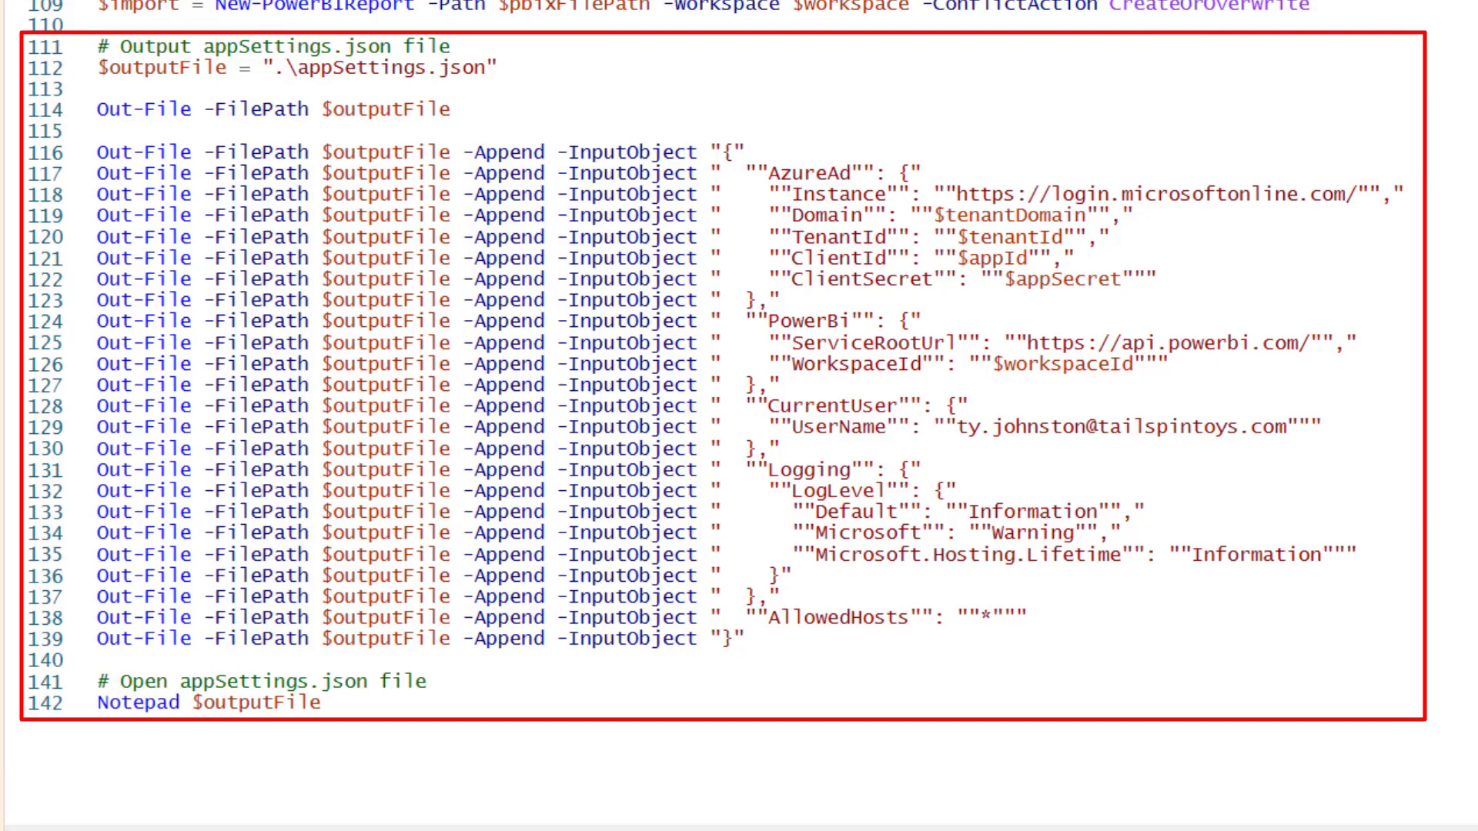
left_click(294, 7)
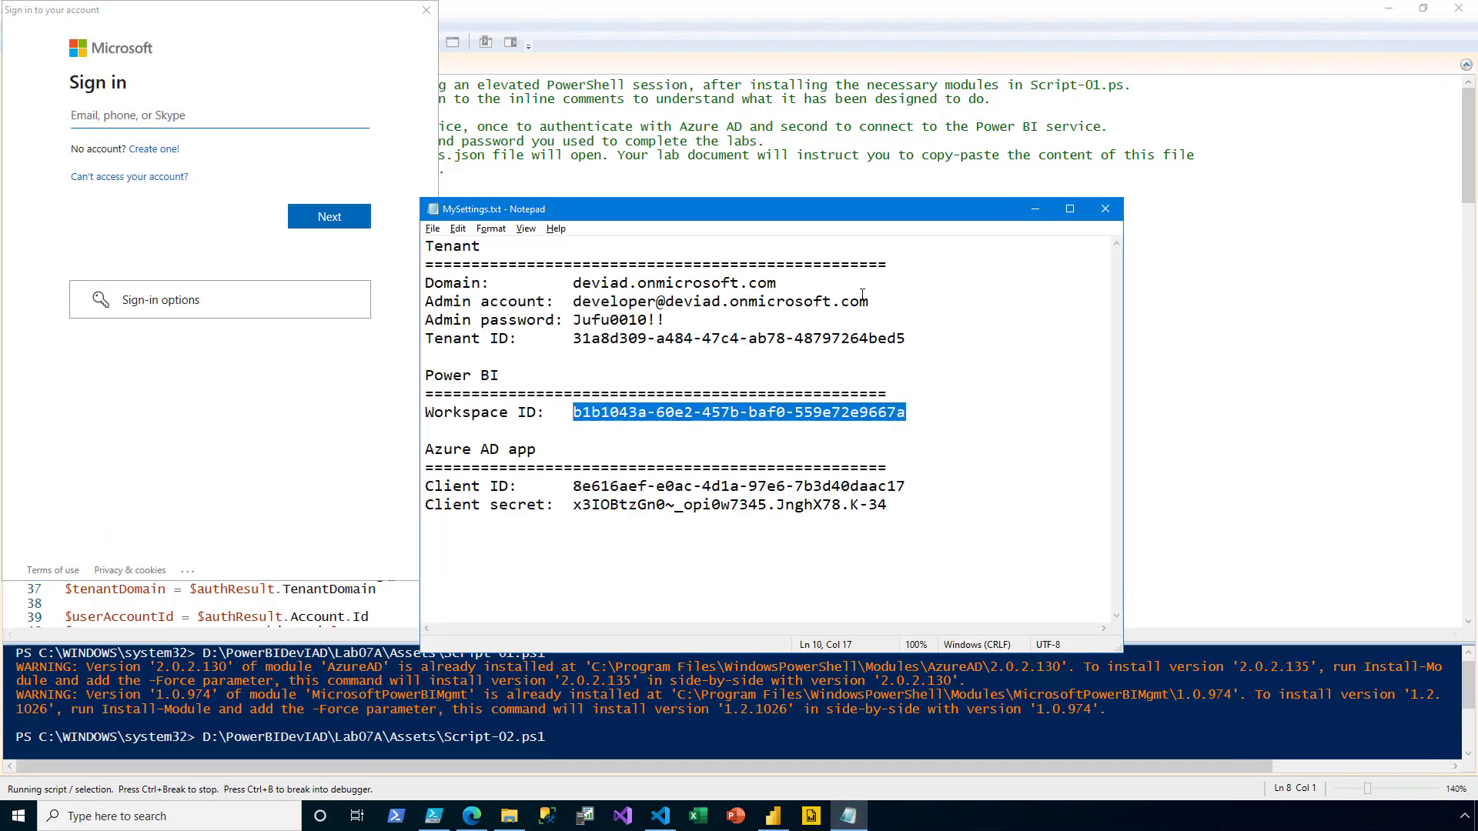
double_click(720, 301)
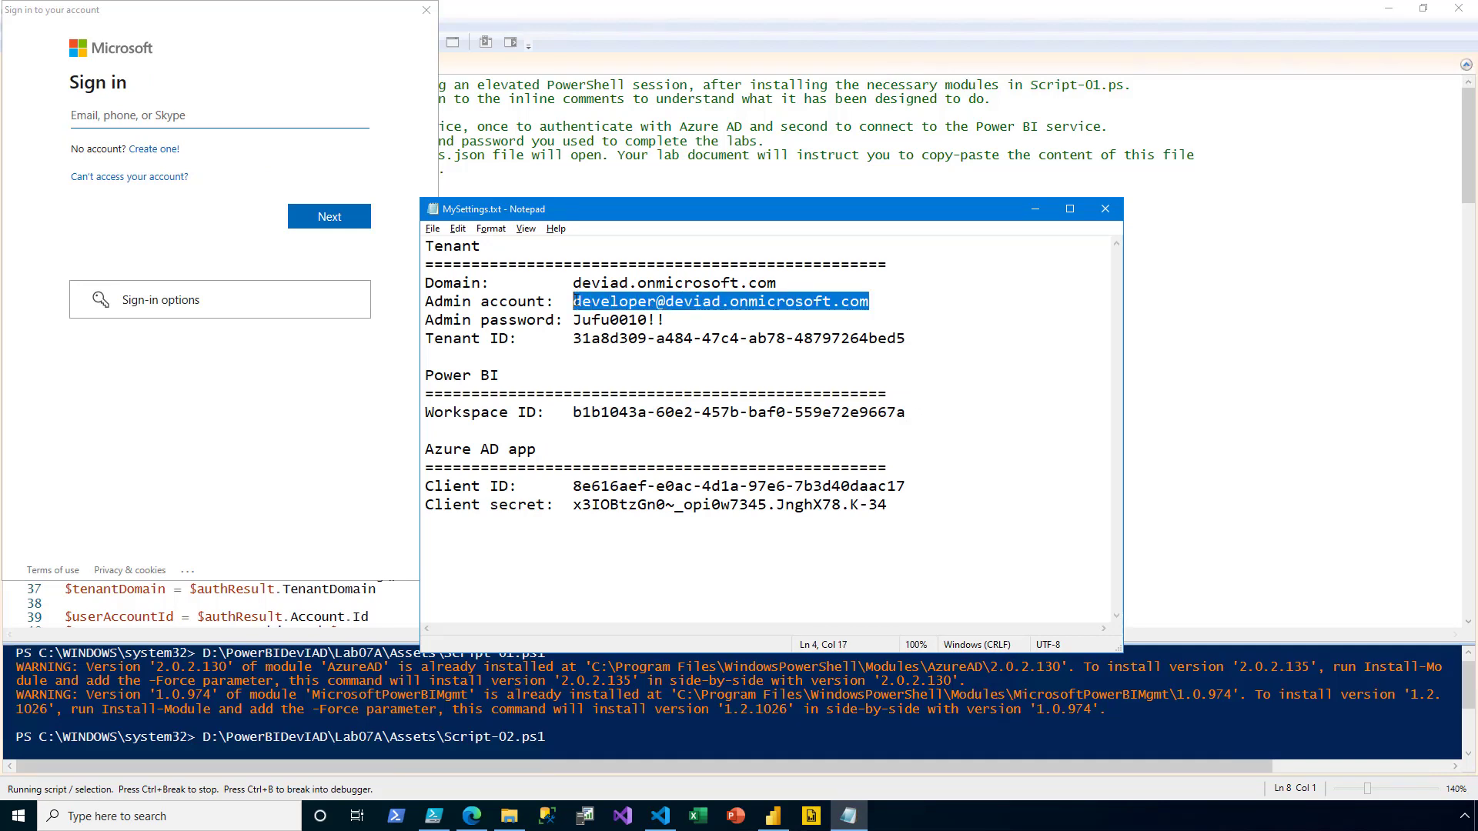
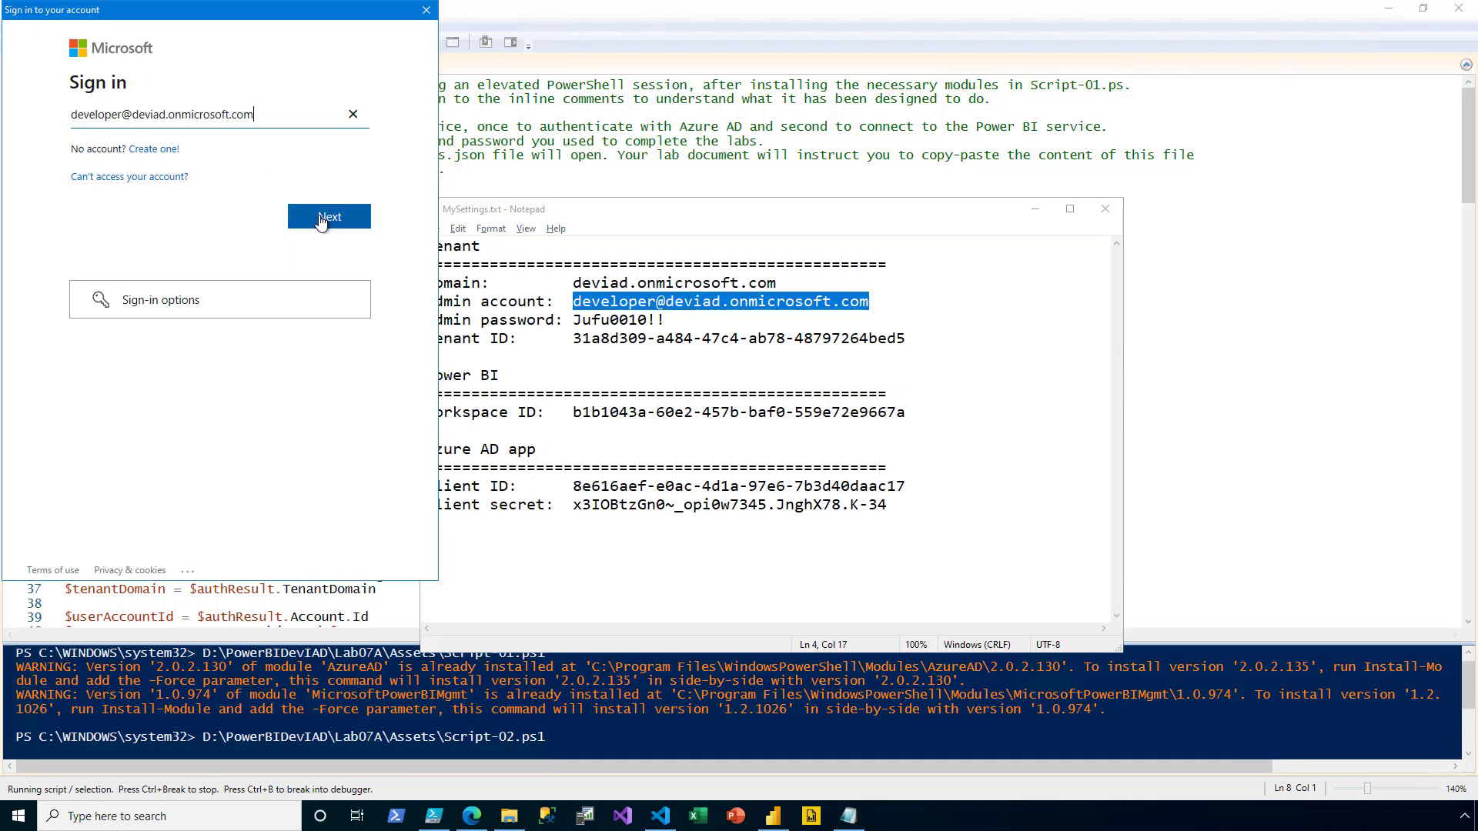
left_click(328, 216)
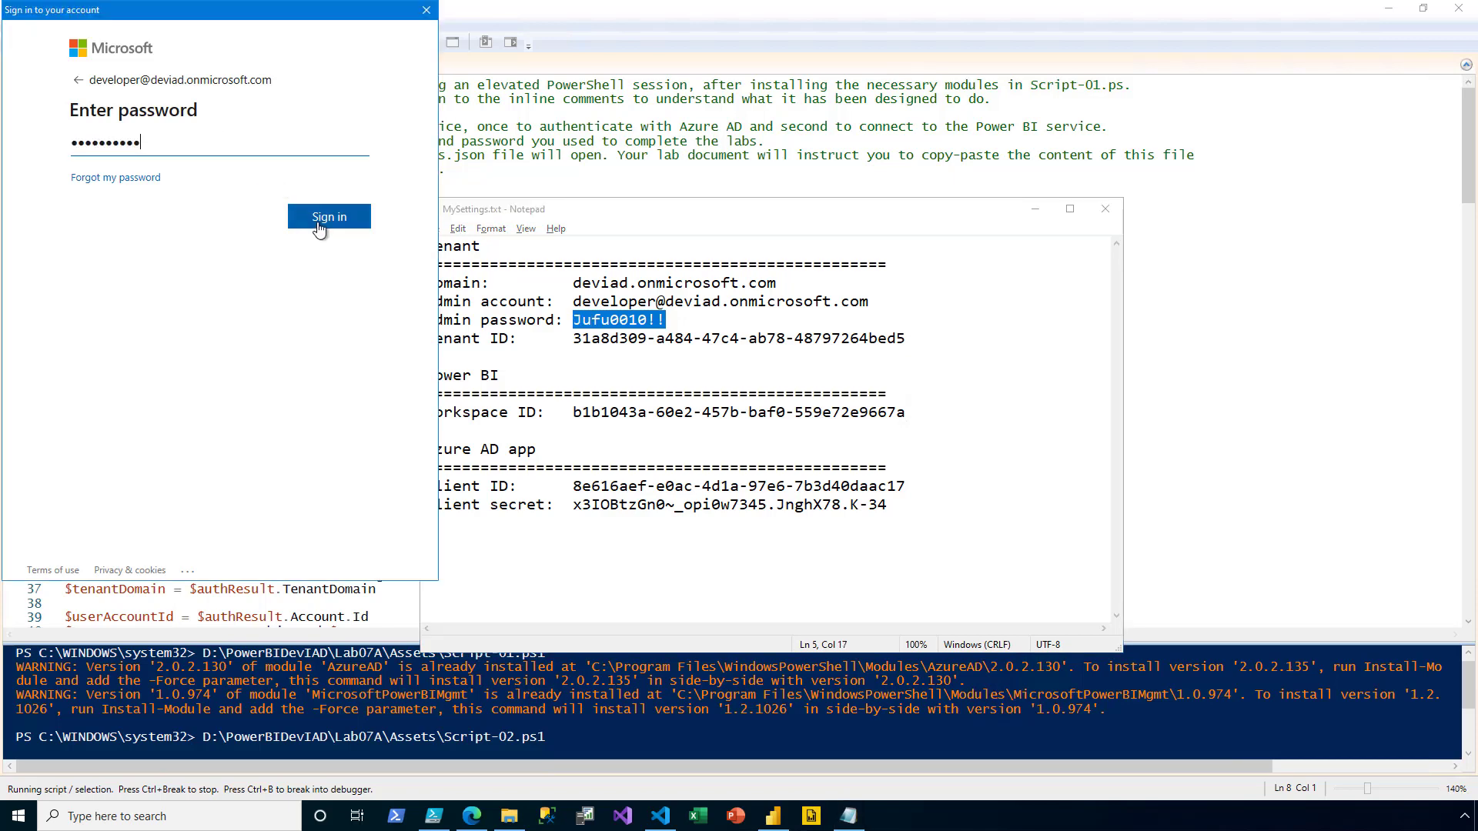
left_click(328, 217)
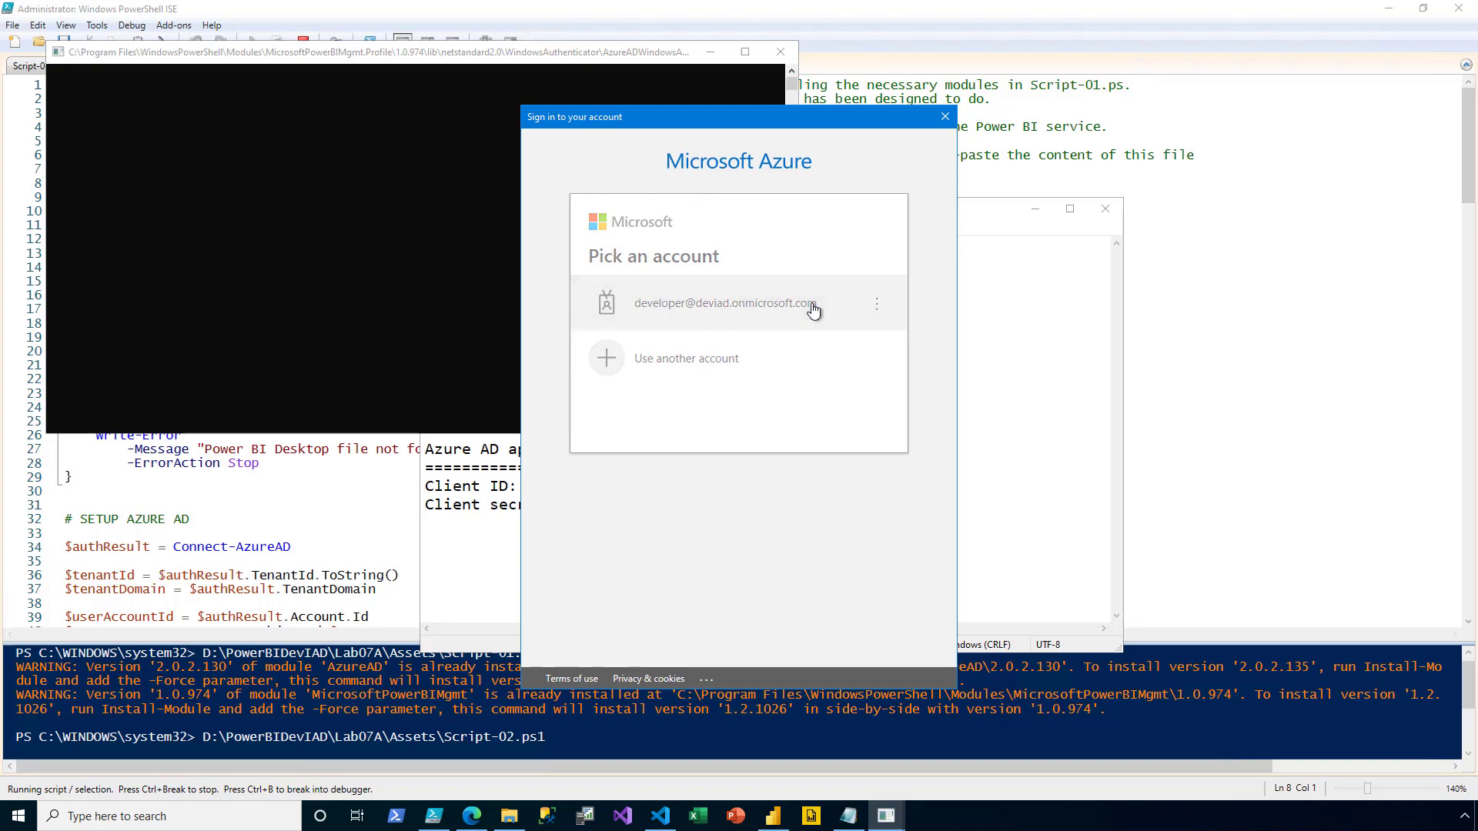
left_click(725, 302)
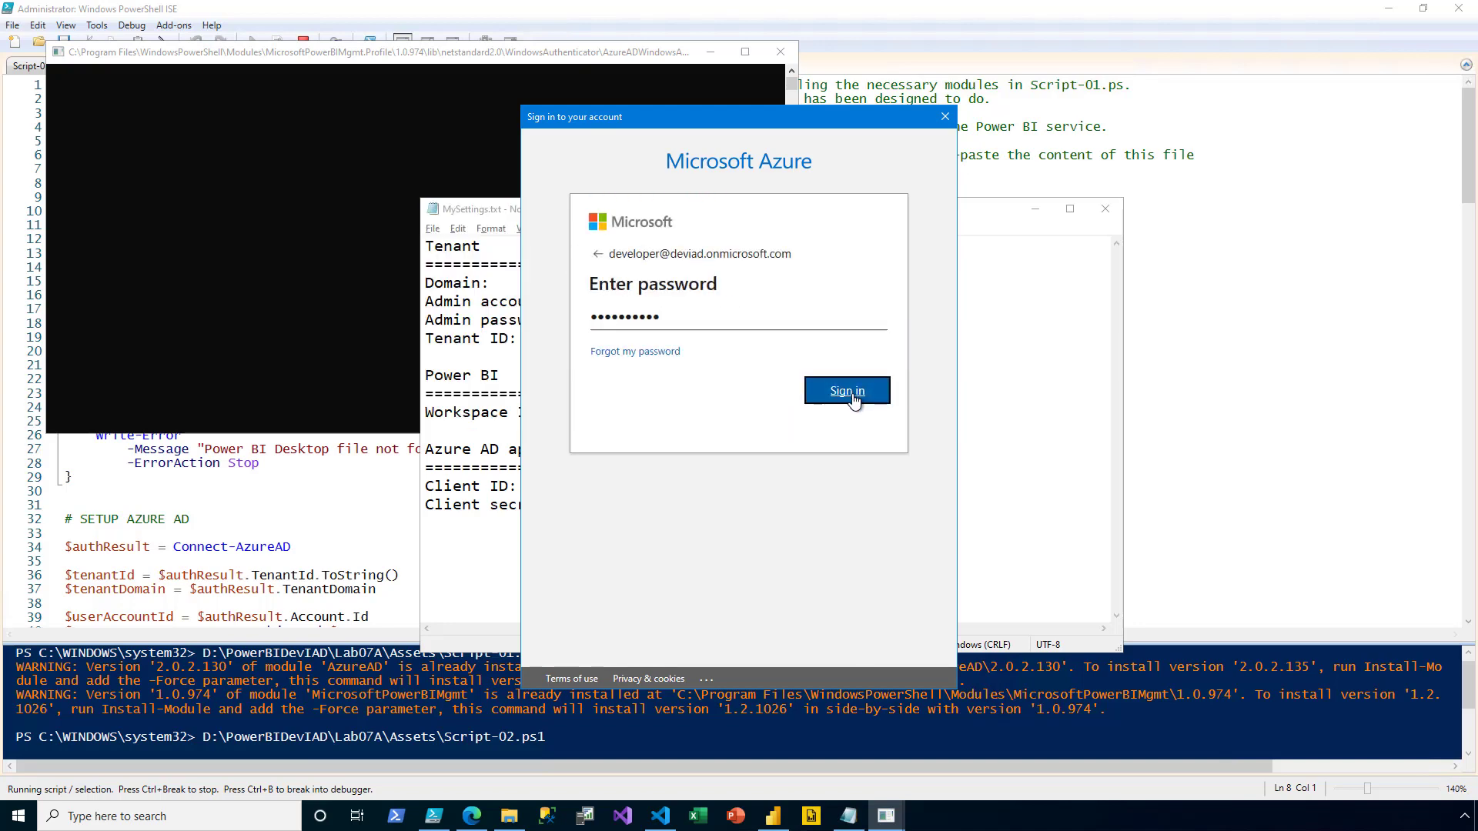
left_click(845, 390)
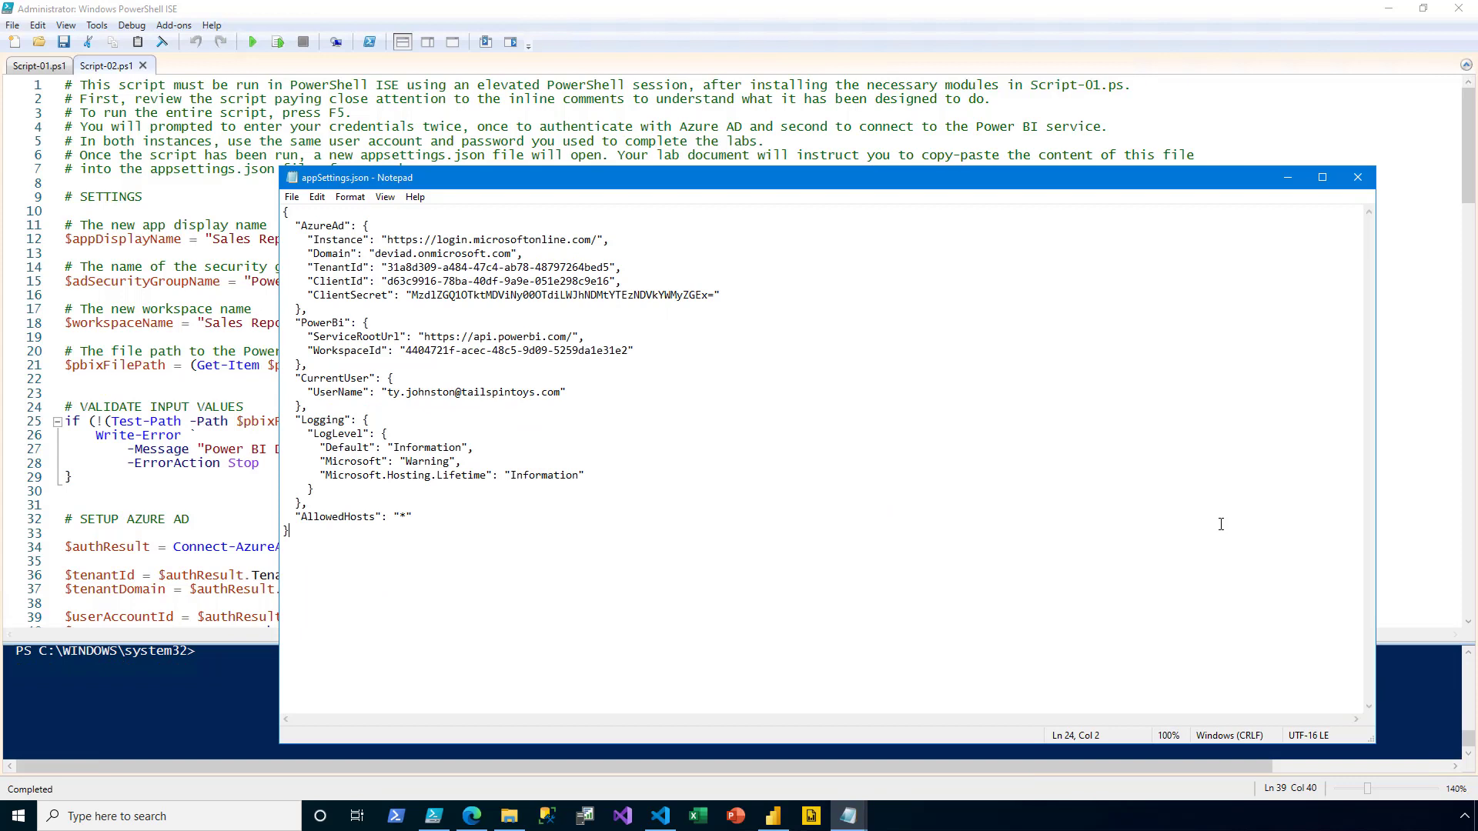
mouse_move(786, 476)
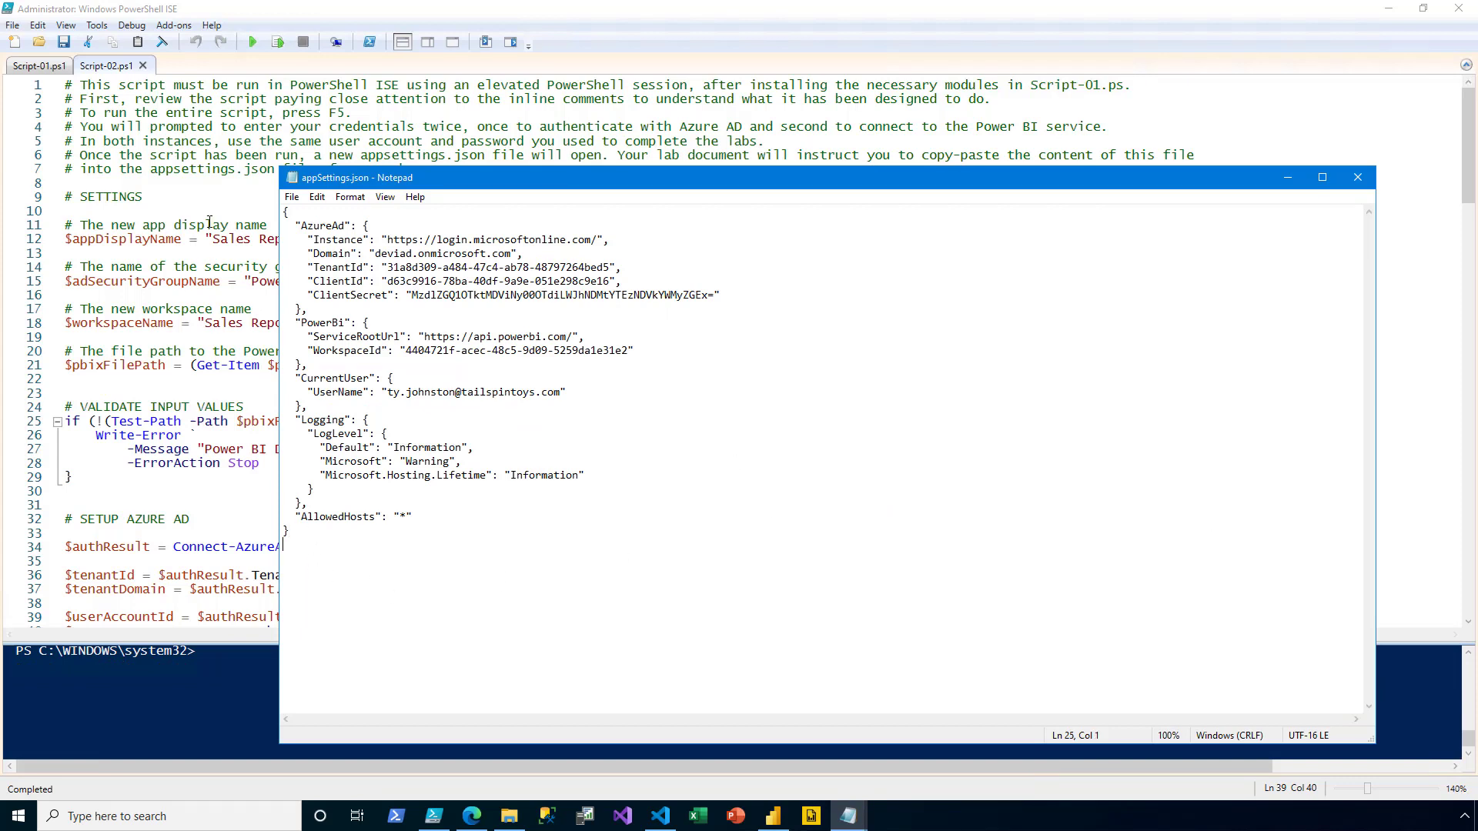
Select all of the generated appSettings.json text in Notepad.
key("ctrl+a")
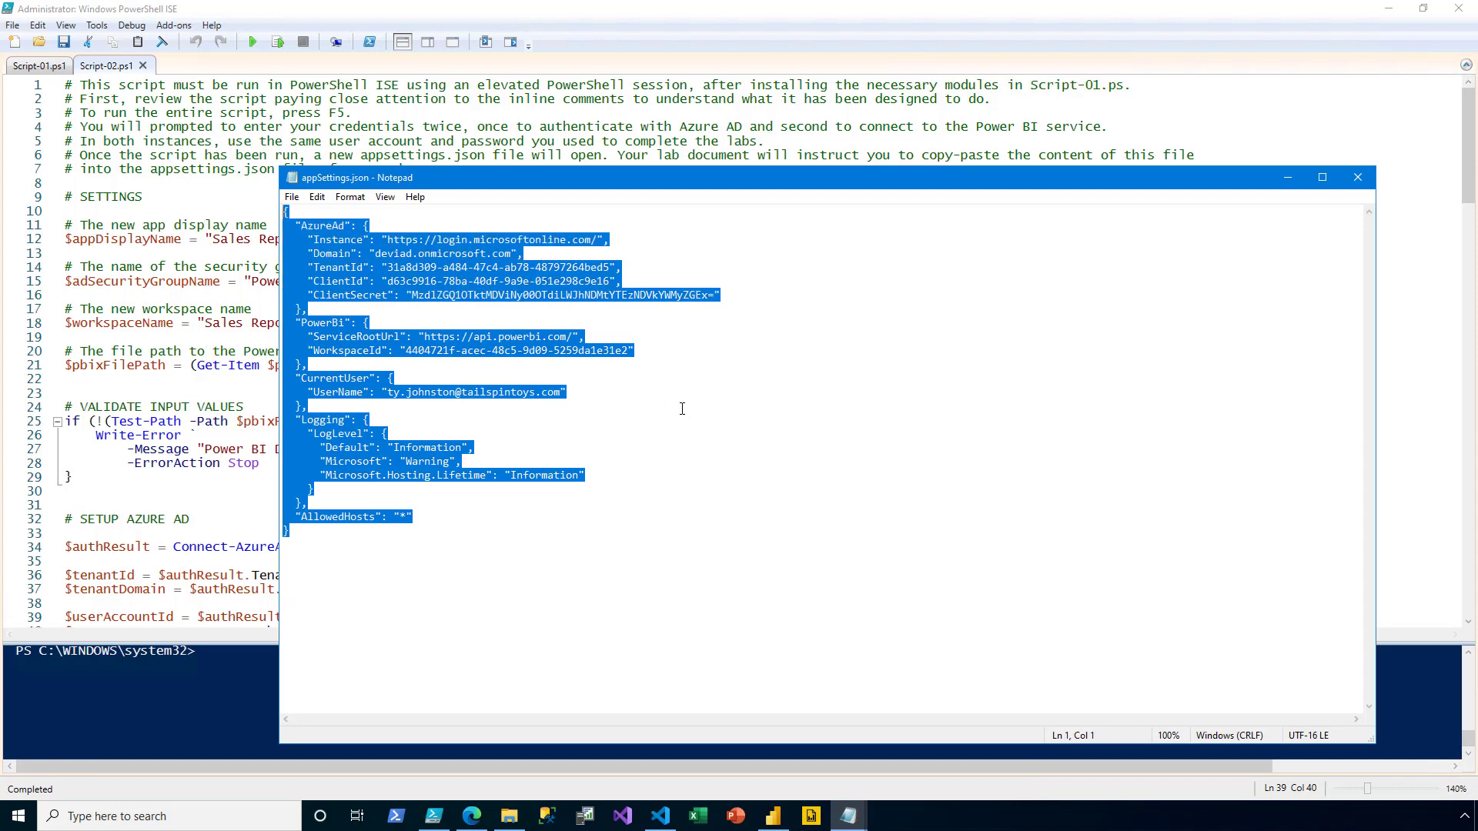
left_click(471, 816)
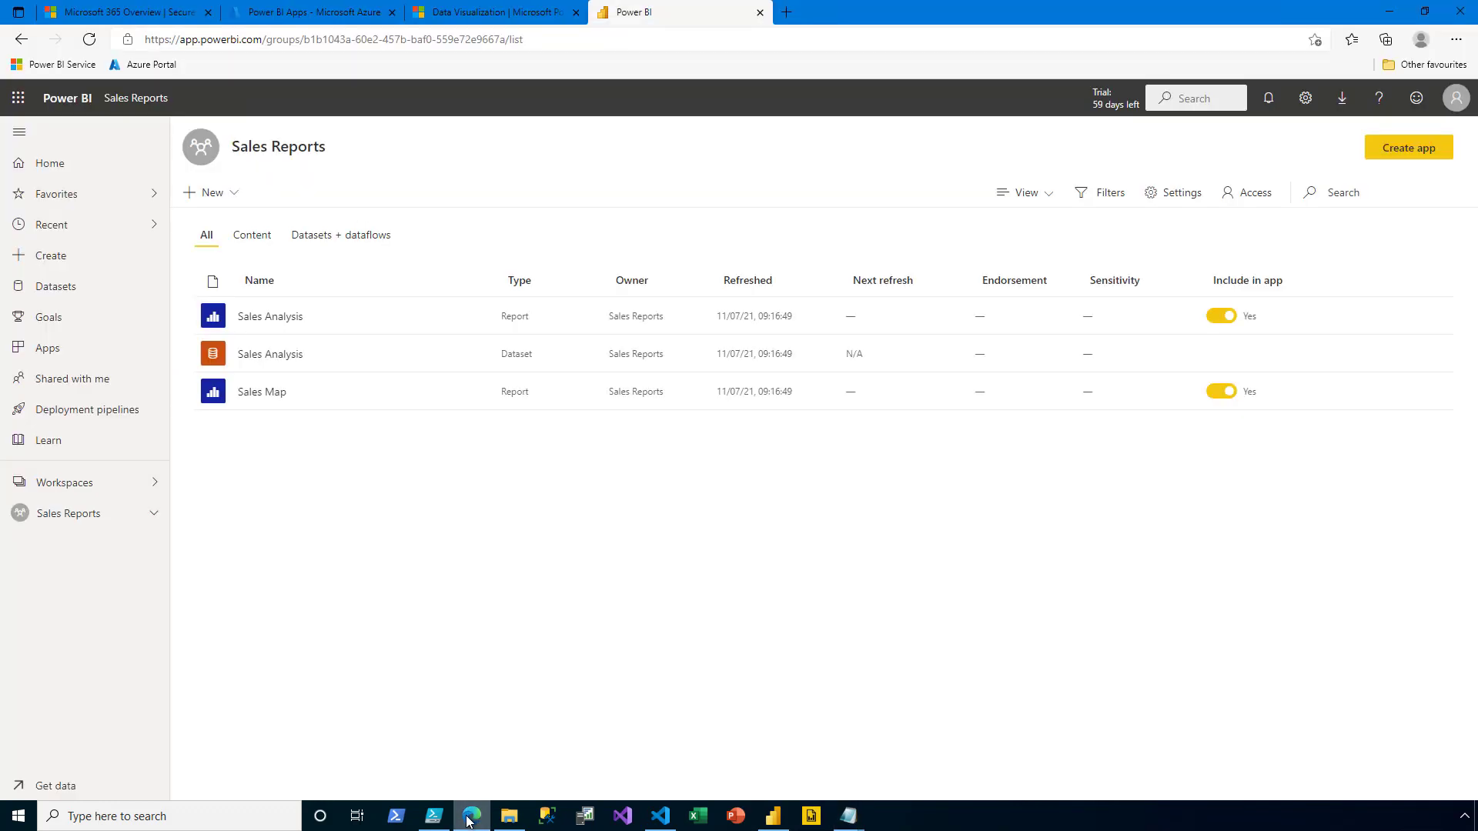
Open the Sales Reports V2 workspace from the Power BI Workspaces list.
left_click(64, 482)
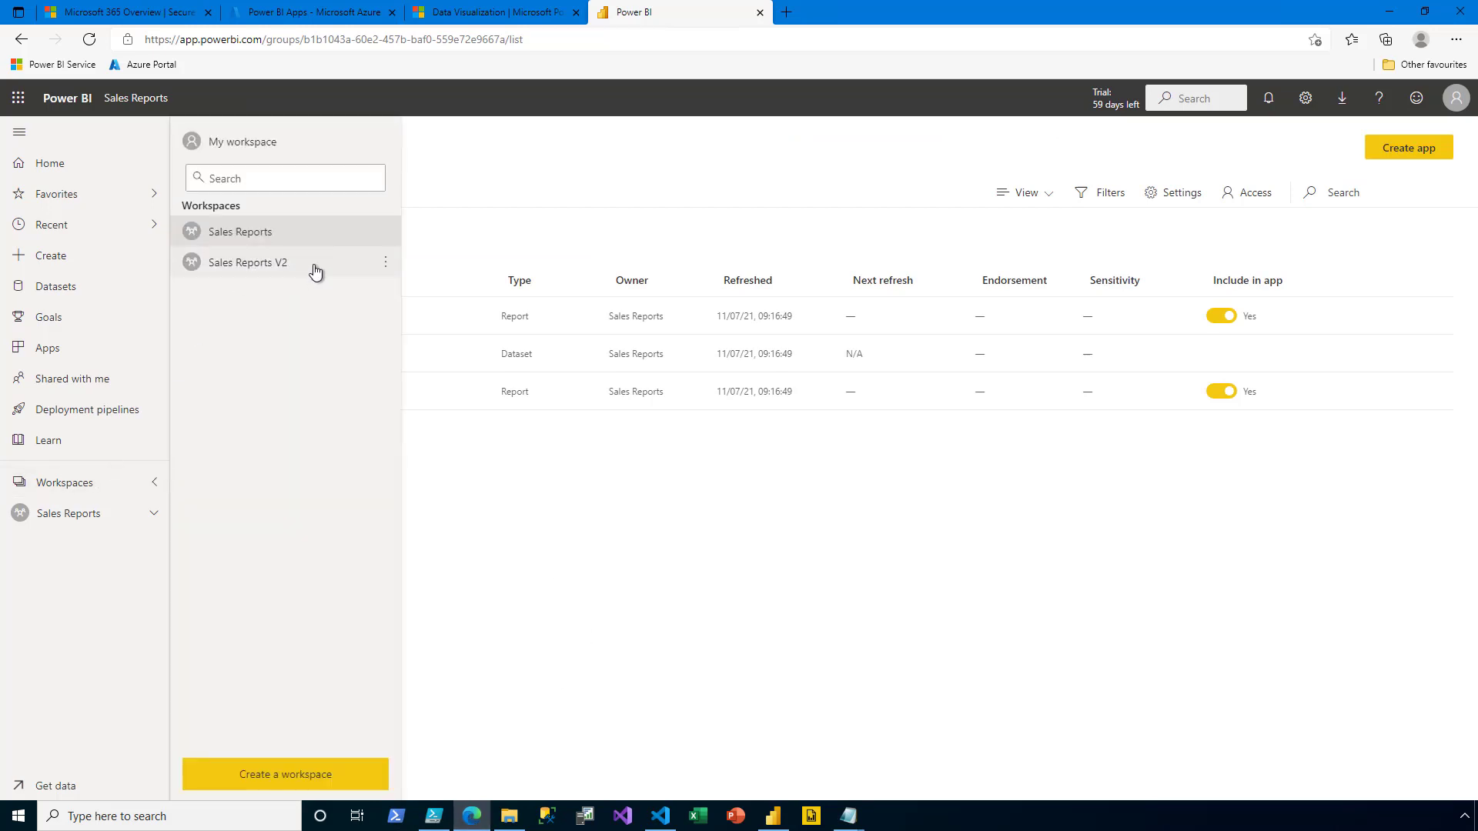
left_click(247, 262)
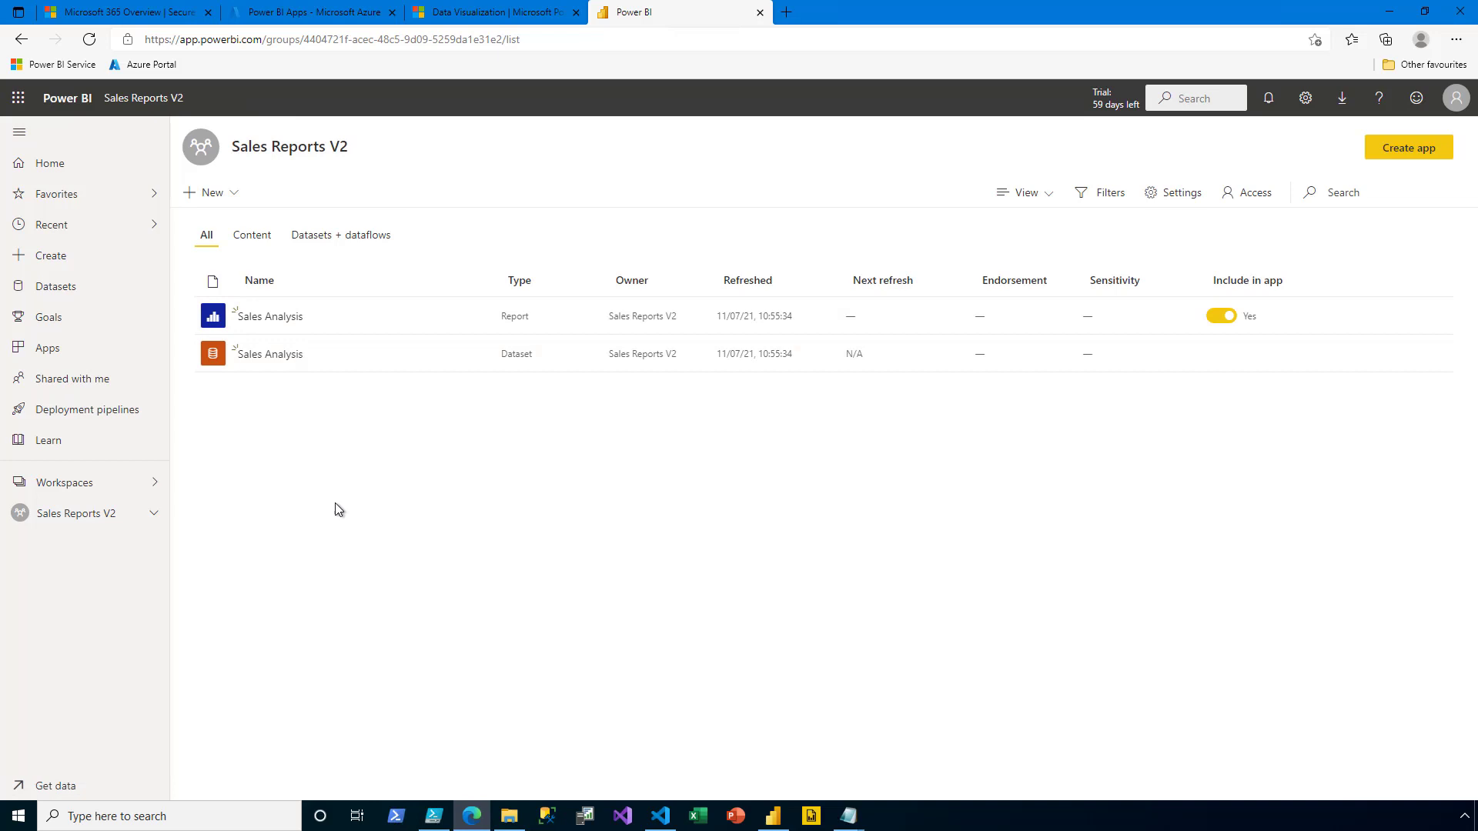
mouse_move(664, 802)
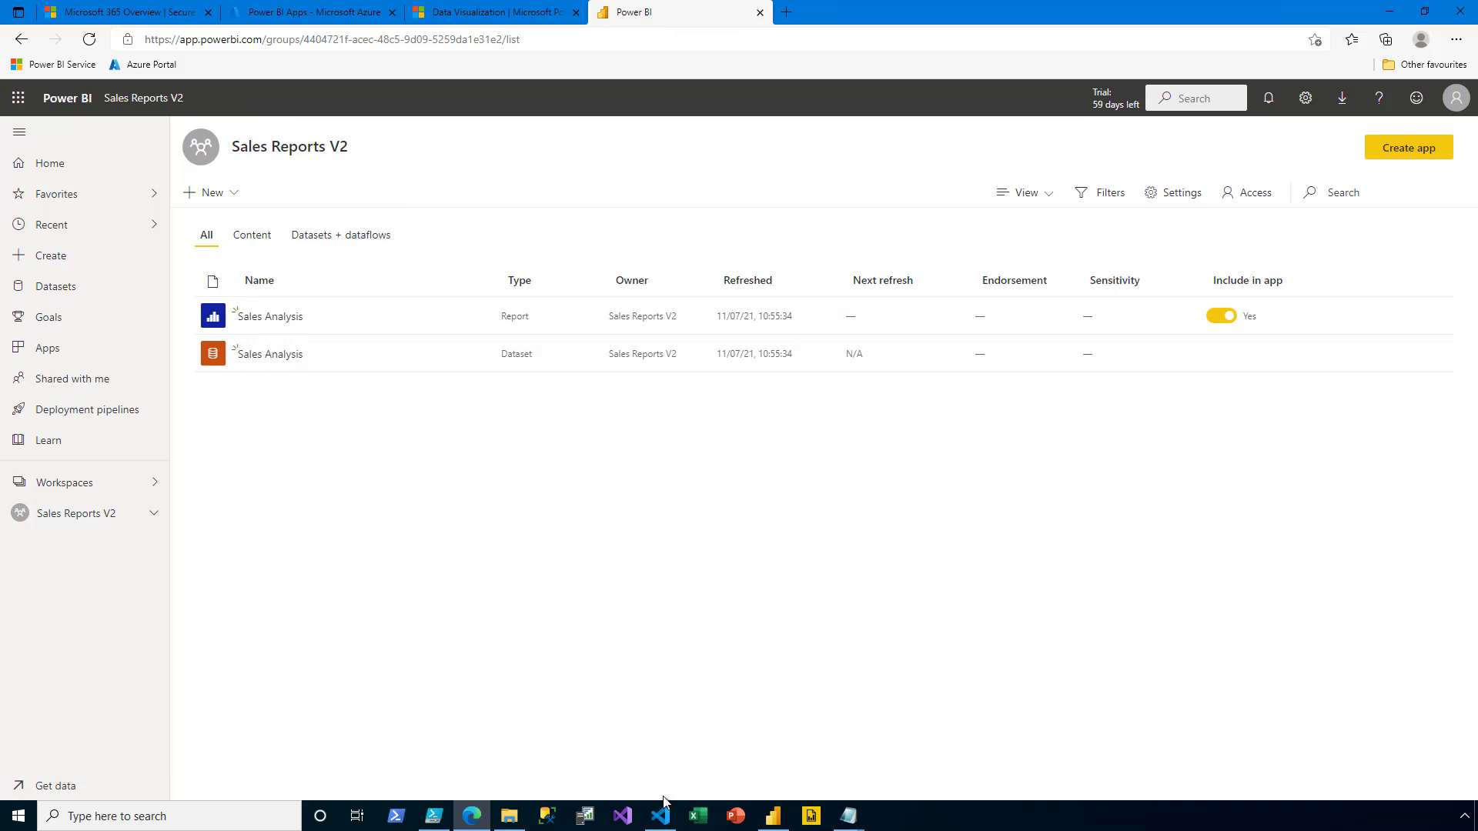
left_click(659, 816)
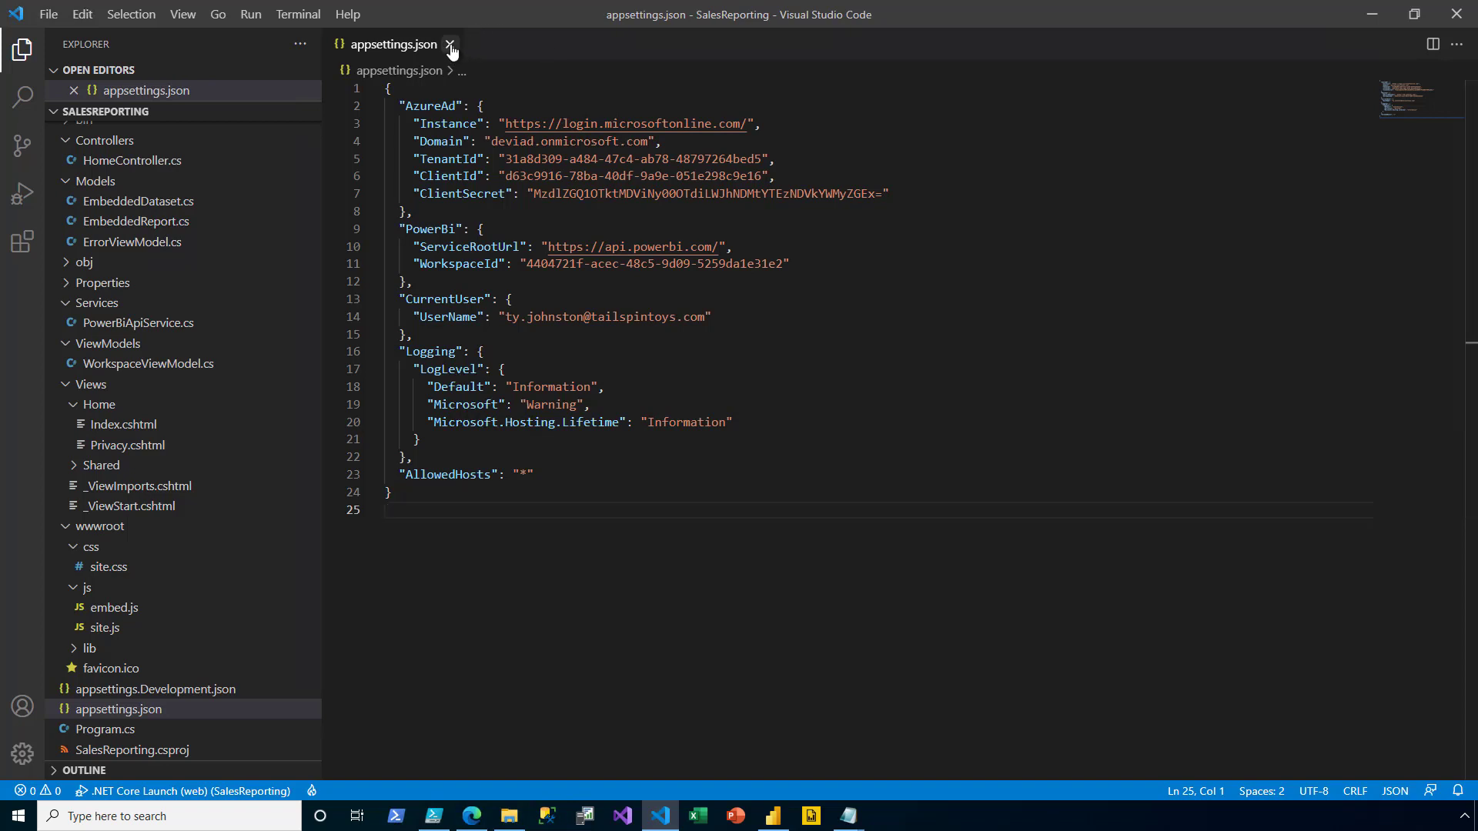
Close the updated appsettings.json tab in Visual Studio Code.
left_click(451, 45)
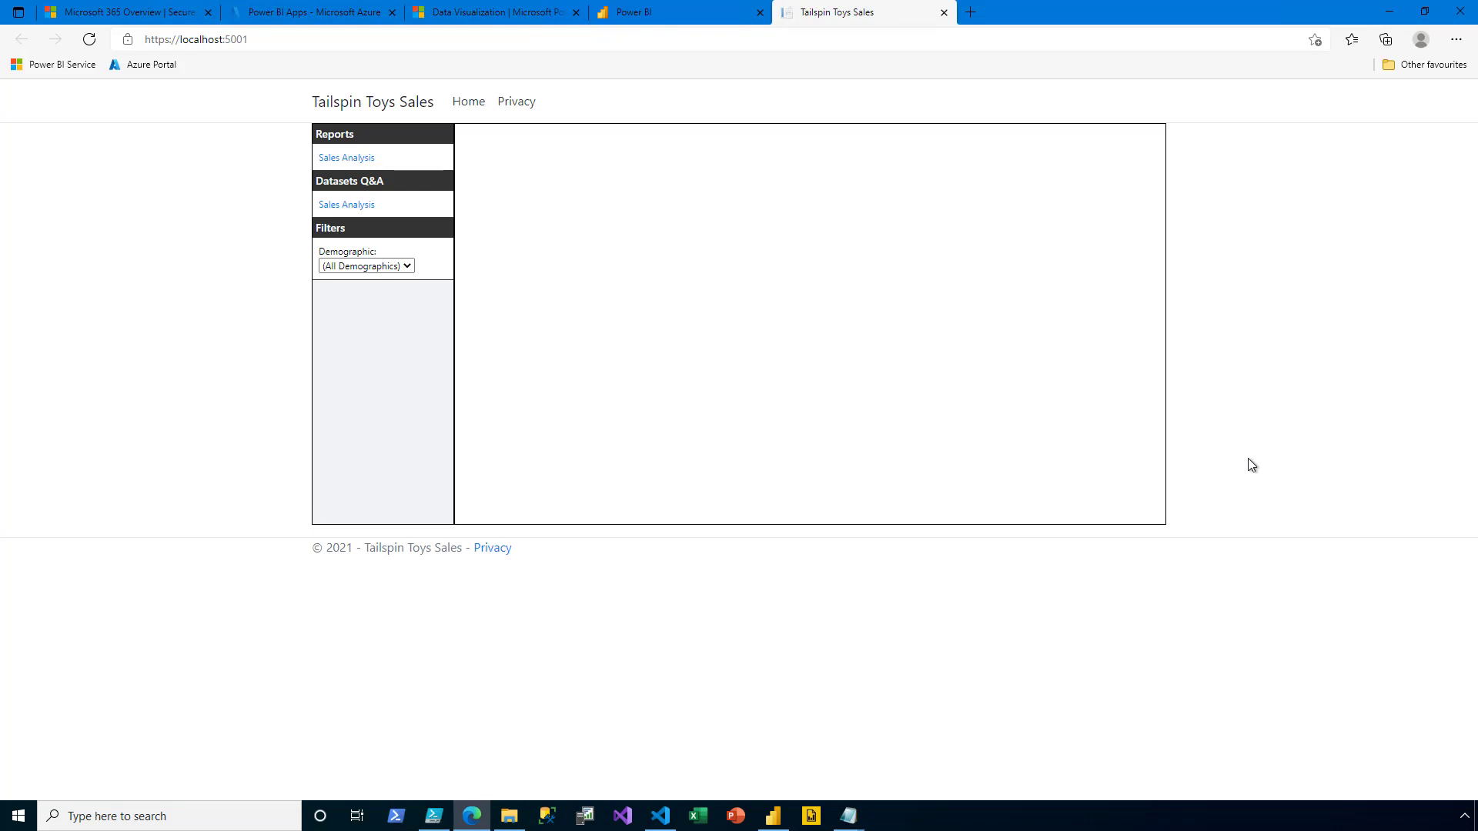
Open the Sales Analysis report link under Reports in Tailspin Toys Sales.
left_click(346, 158)
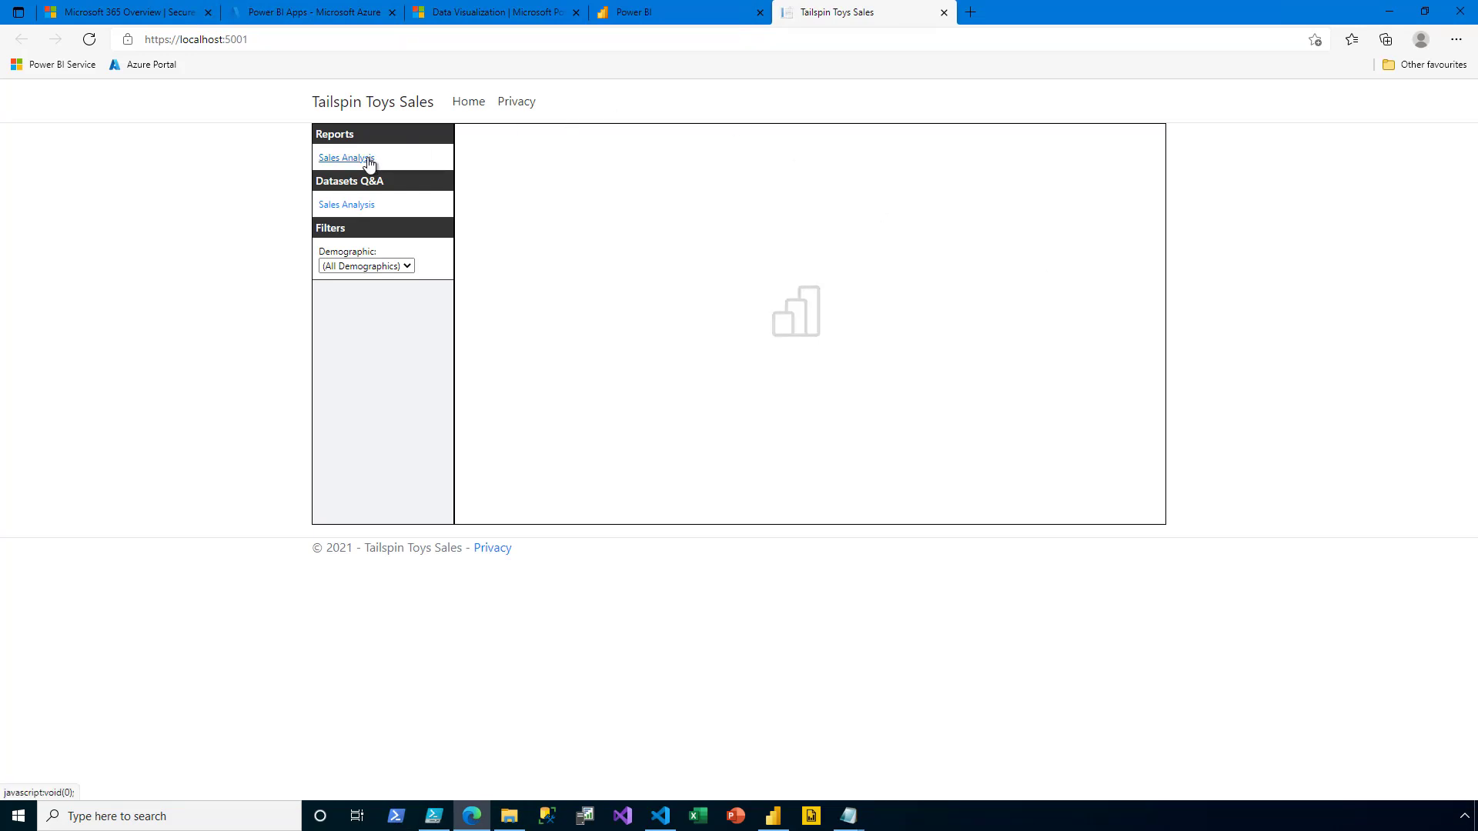
left_click(346, 157)
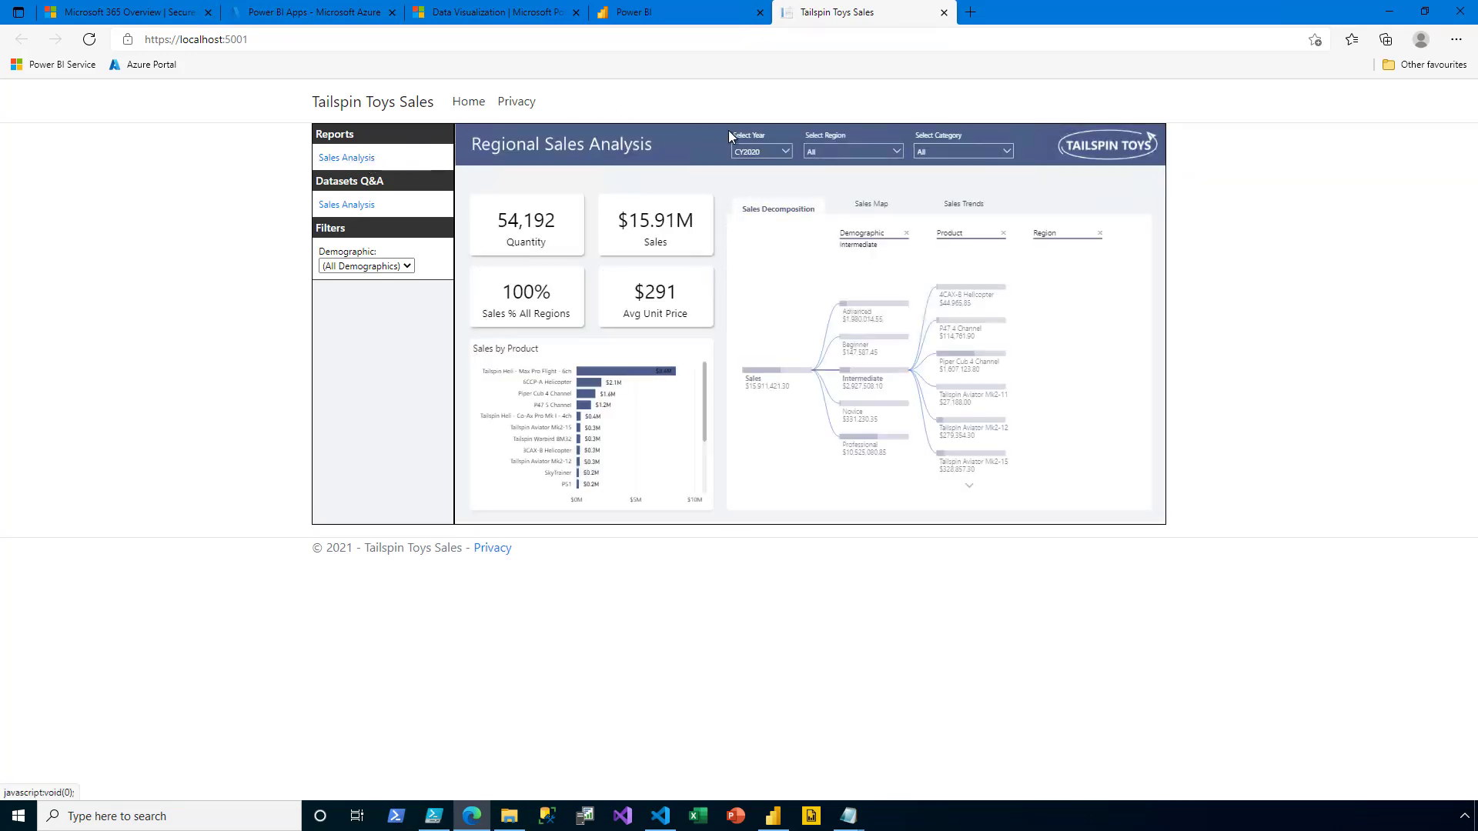